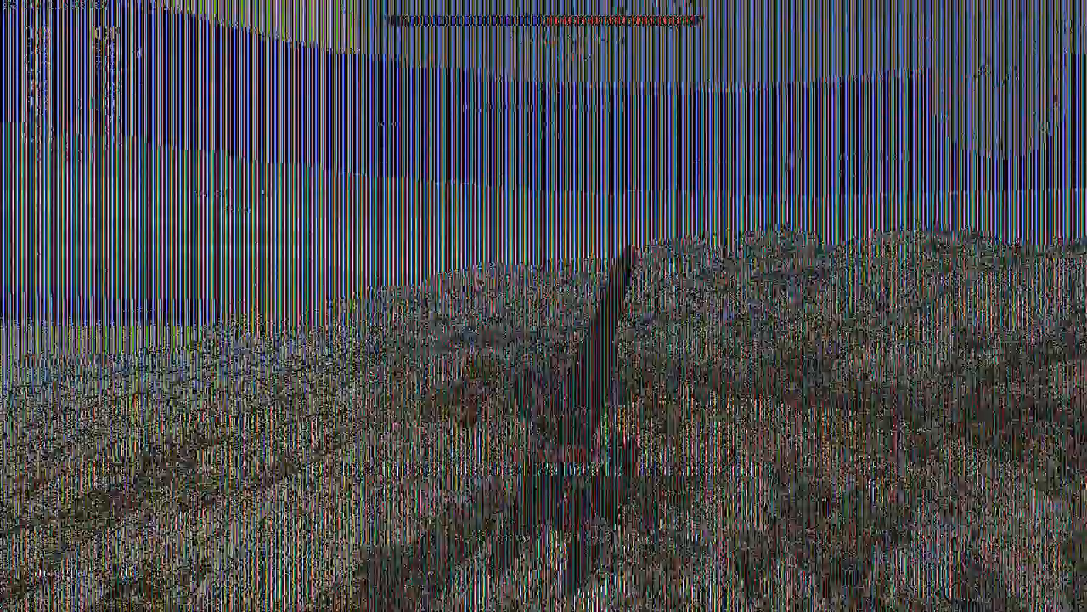
{"action": "key", "text": "alt+Tab"}
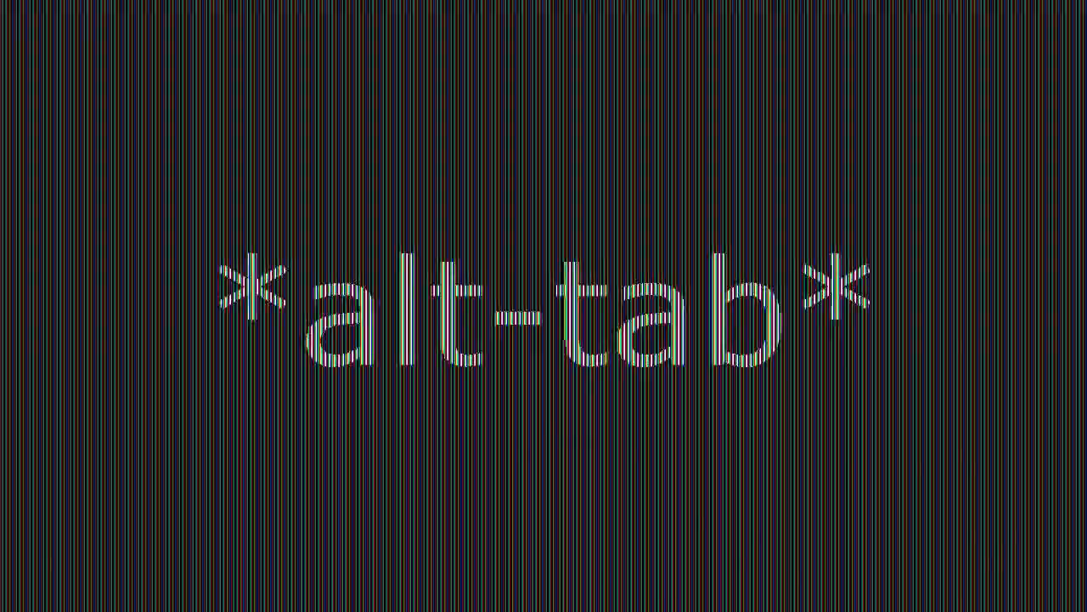
{"action": "key", "text": "alt+tab"}
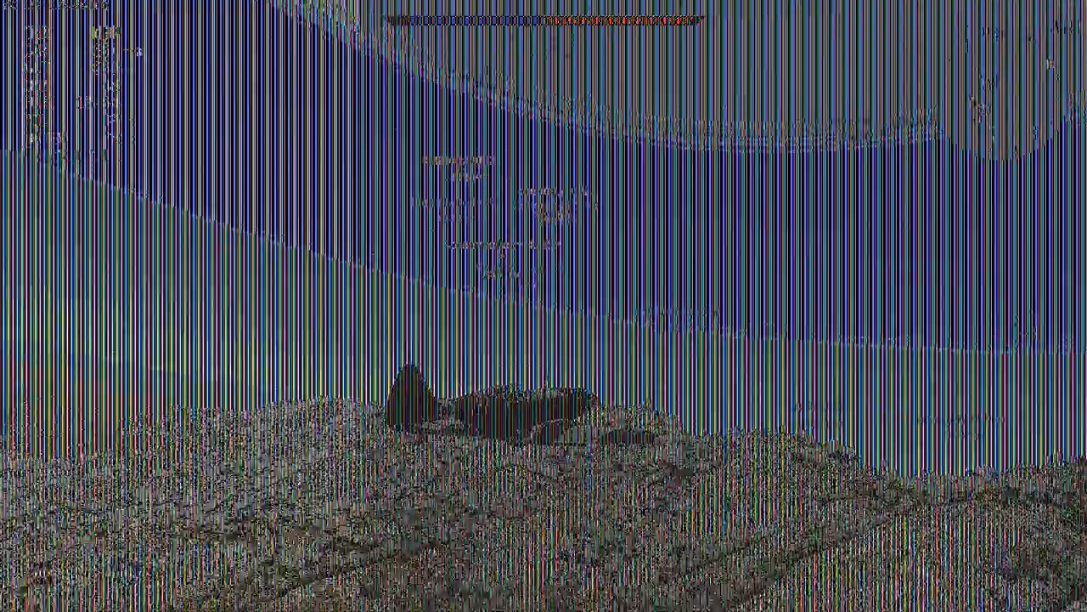